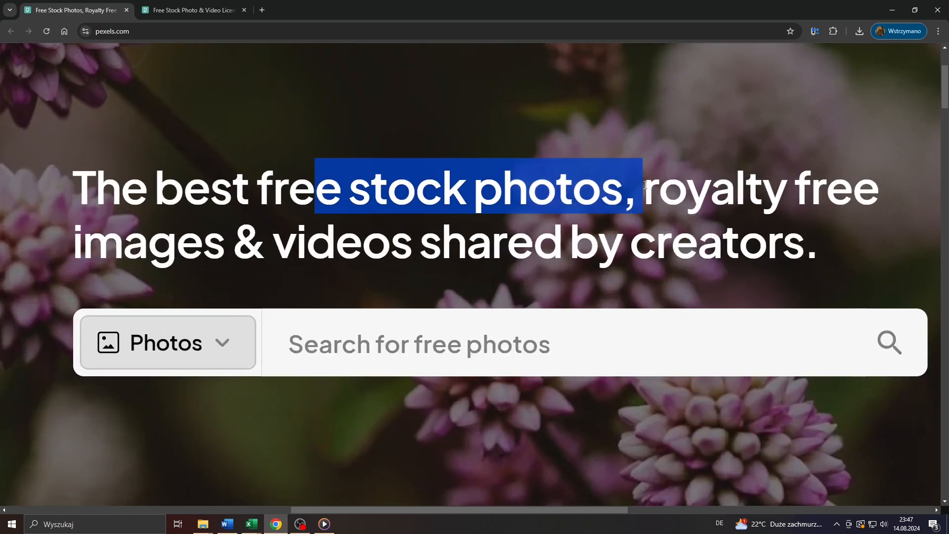
Step: Look over the Pexels home page and check the '...' extra site options menu
scroll(down, 3)
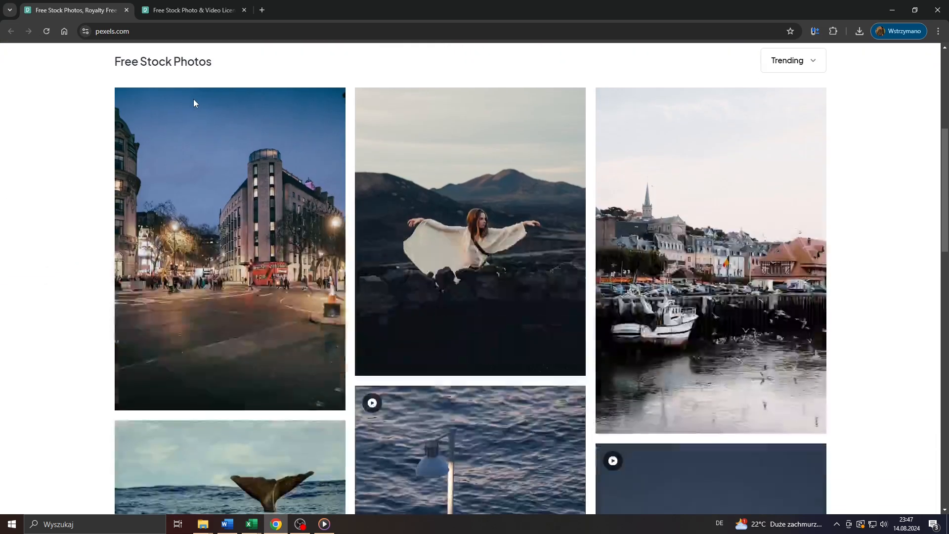
scroll(down, 3)
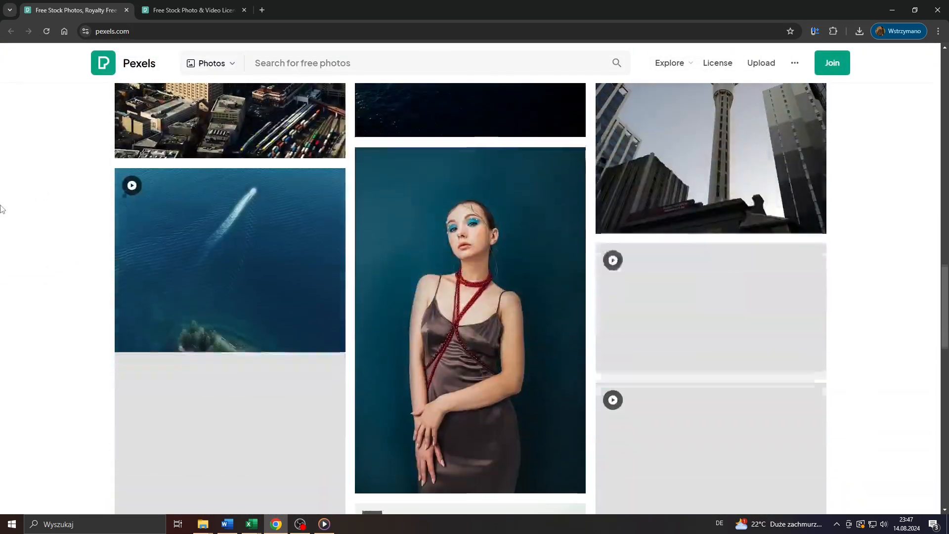
scroll(down, 3)
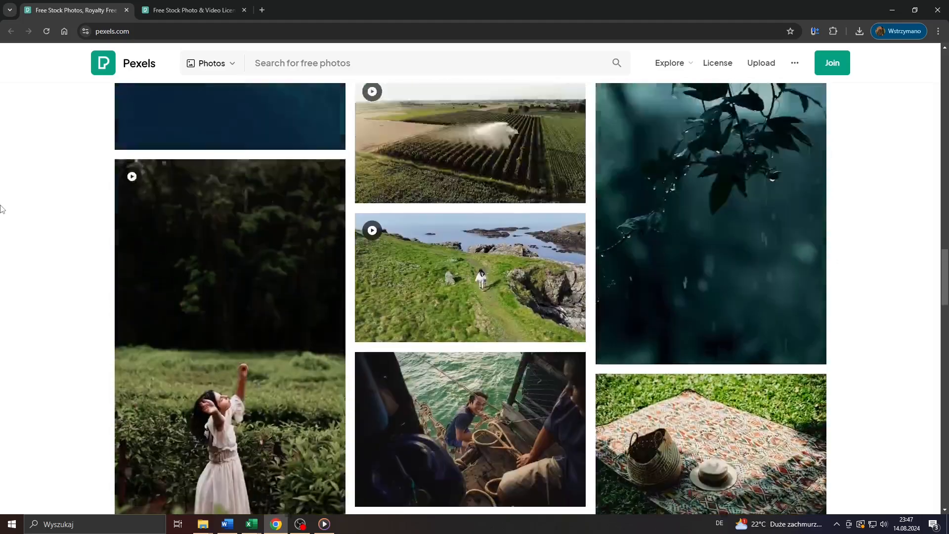
scroll(up, 3)
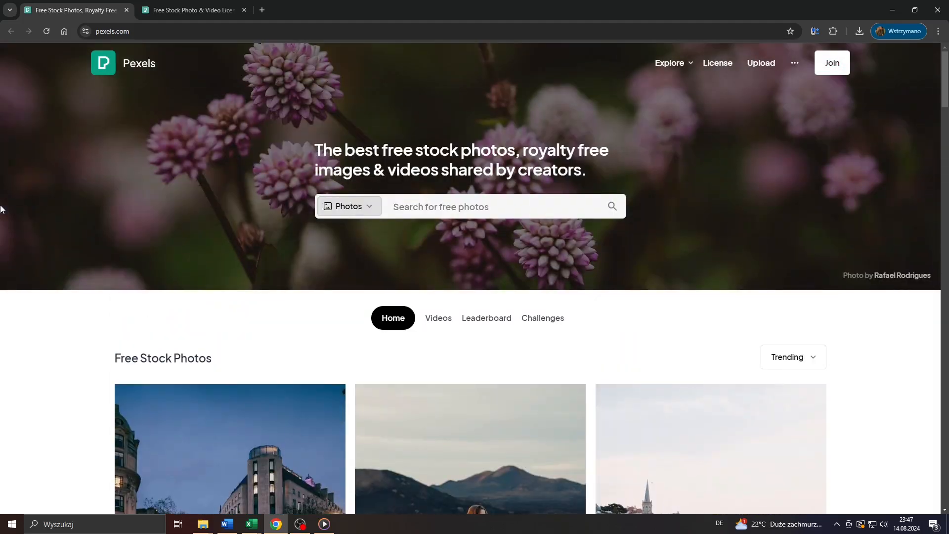
mouse_move(840, 63)
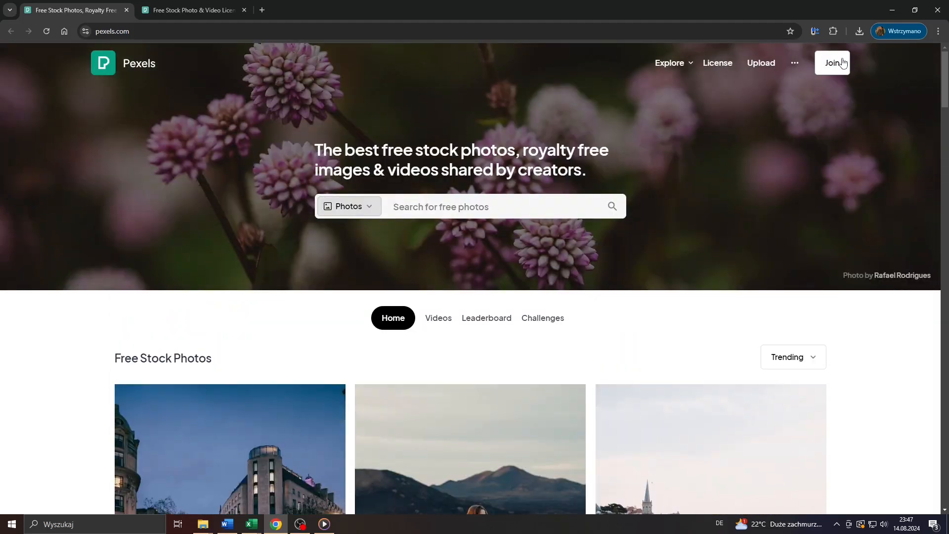
click(794, 63)
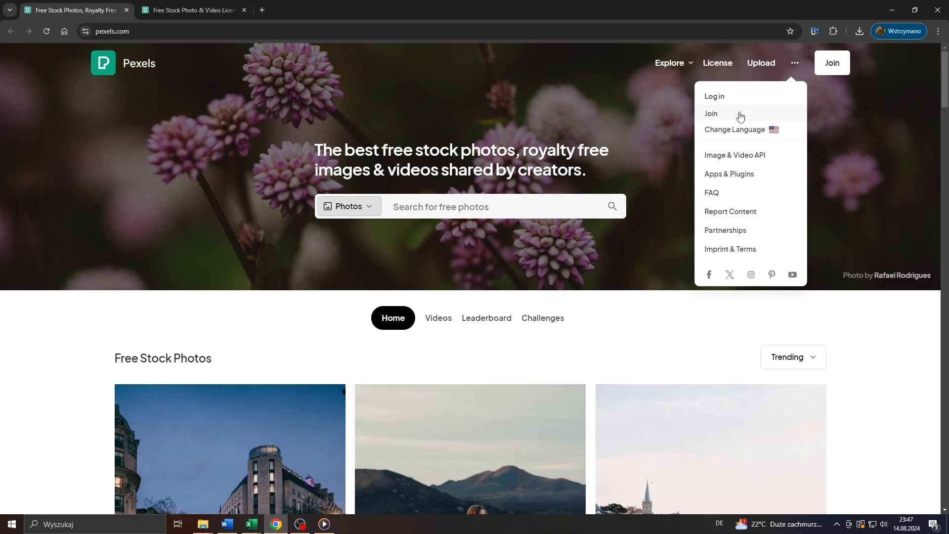
click(254, 75)
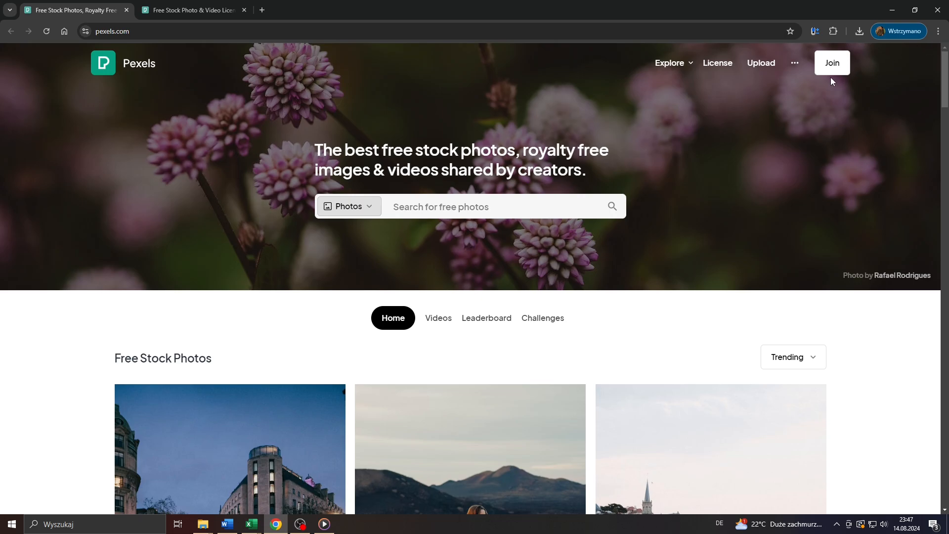
mouse_move(383, 158)
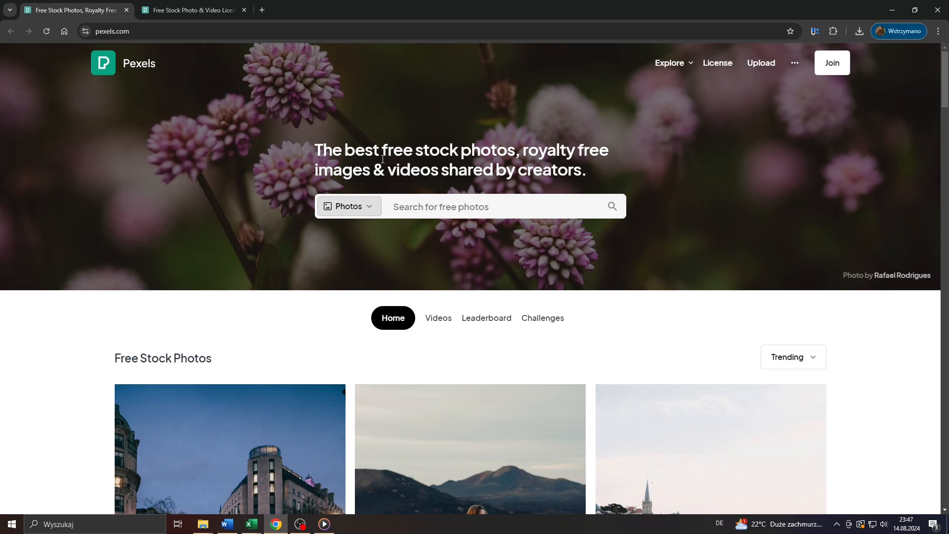
Step: Limit the search type to Photos and rerun the recent 'Business Man' search
click(349, 206)
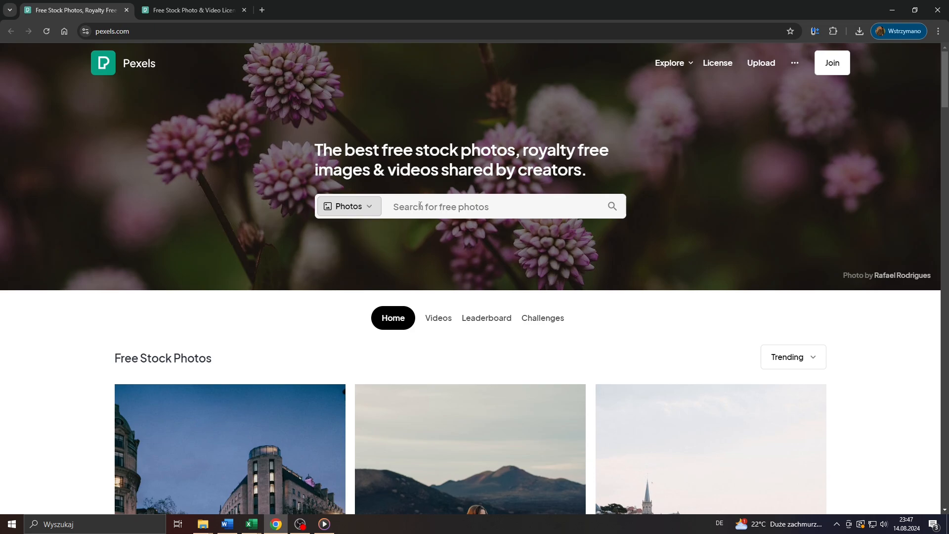
click(348, 205)
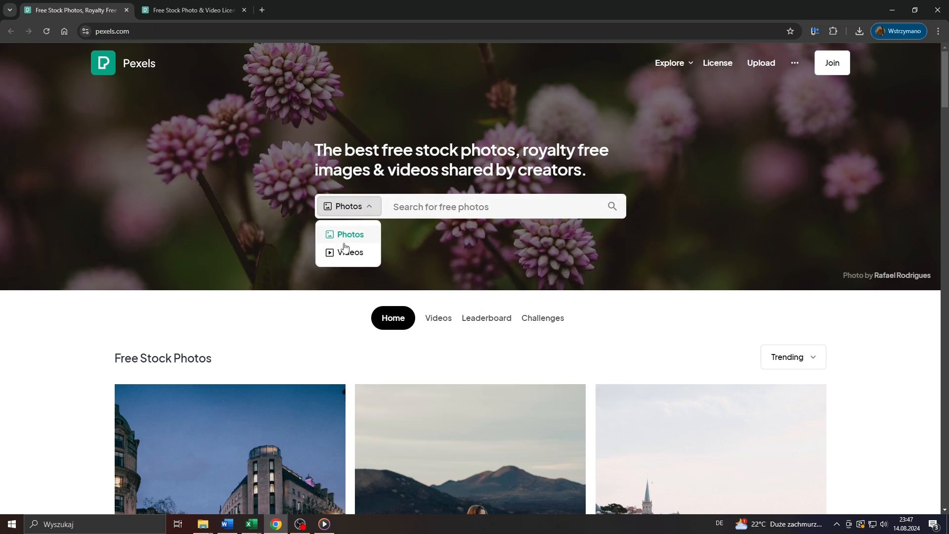
click(491, 207)
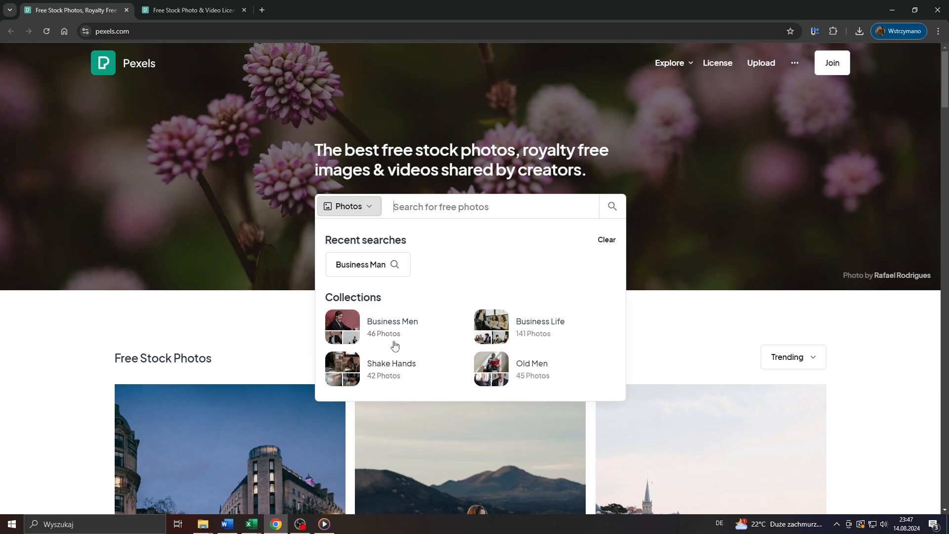
mouse_move(368, 265)
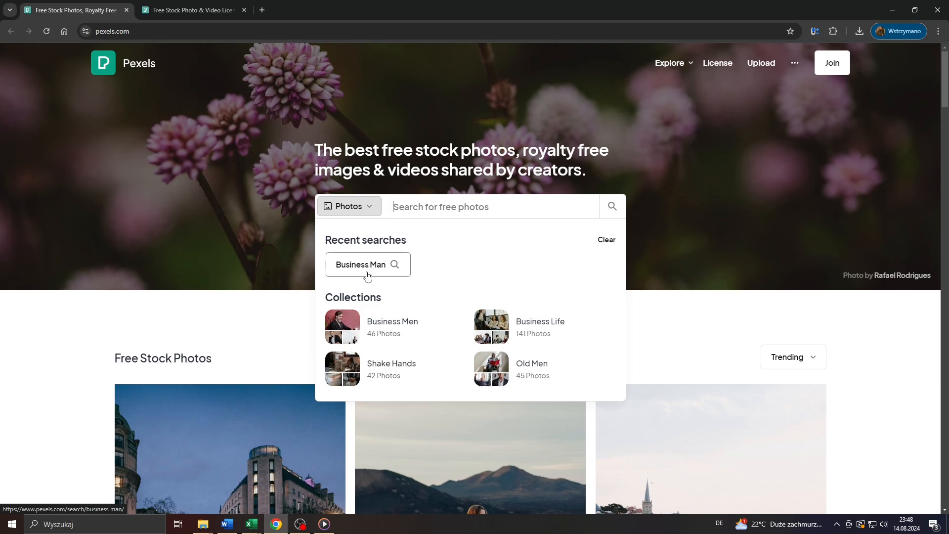
click(361, 265)
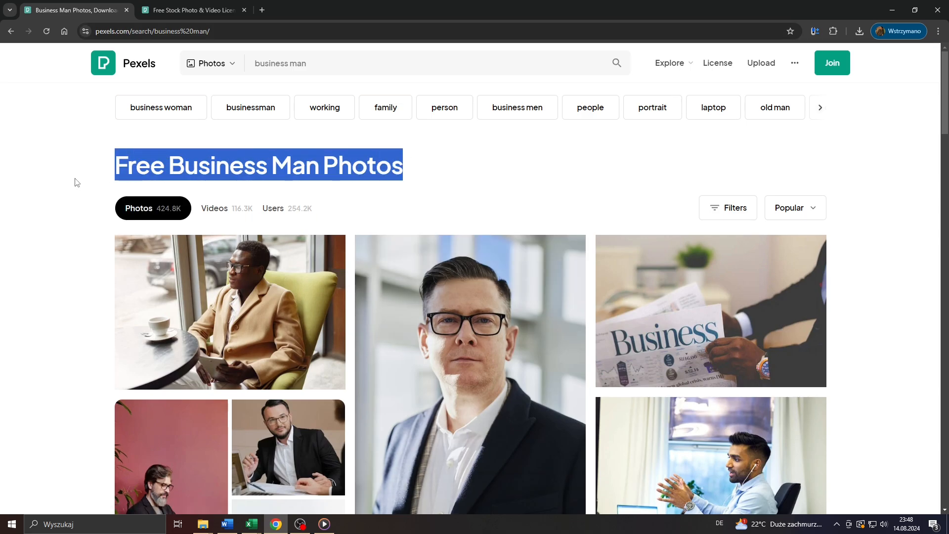
mouse_move(713, 107)
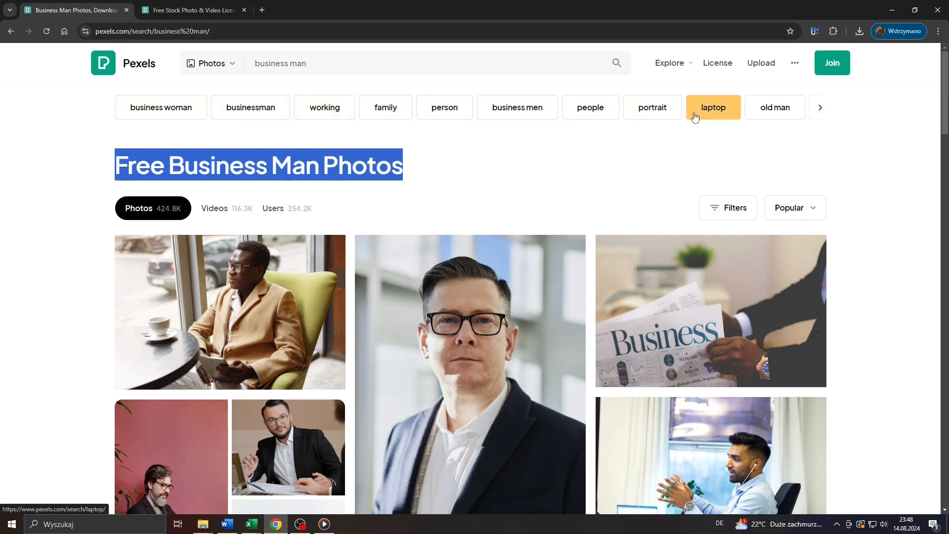
Step: Scroll through the business man photo results and come back to the first photo
scroll(down, 3)
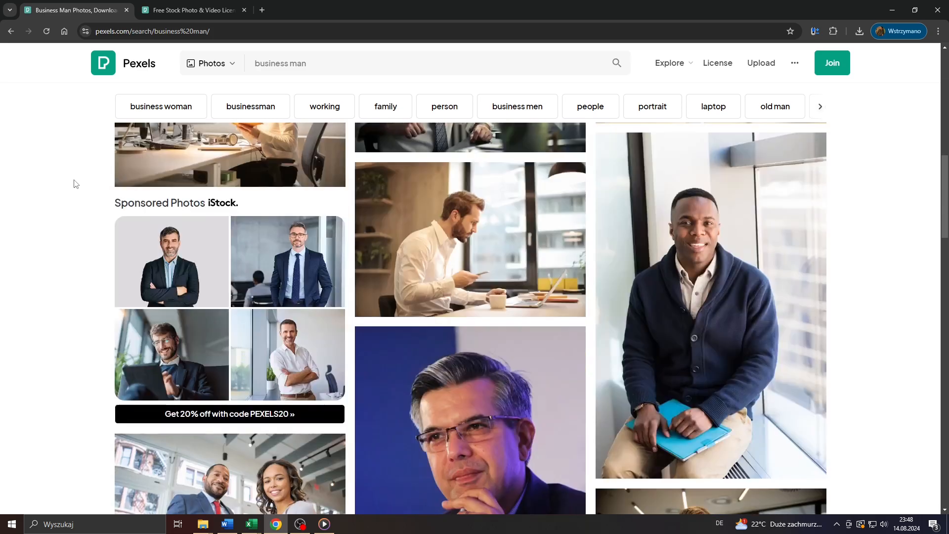
scroll(up, 3)
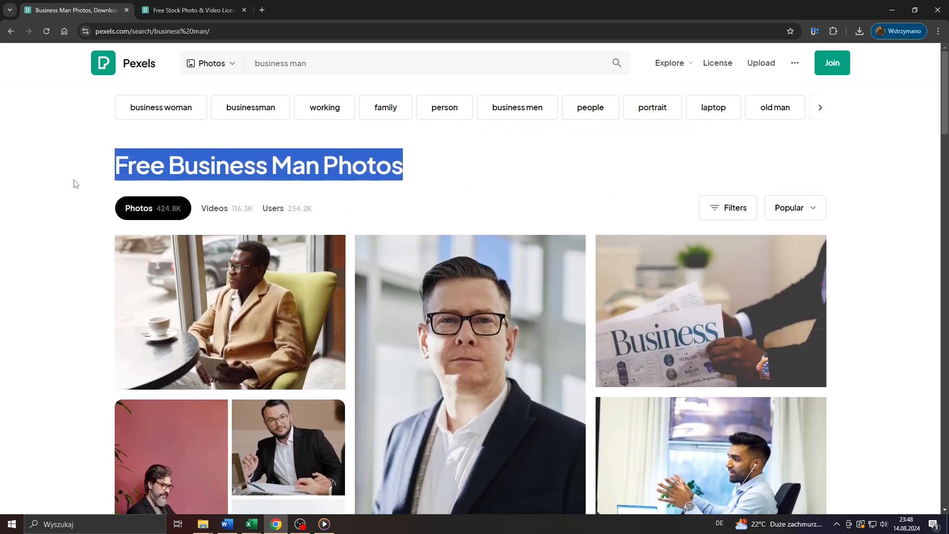
scroll(down, 3)
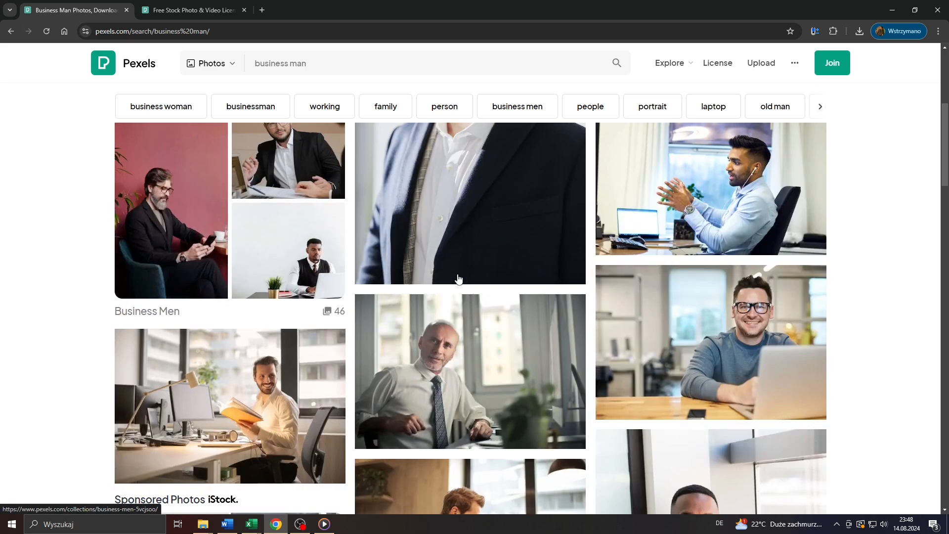
scroll(up, 3)
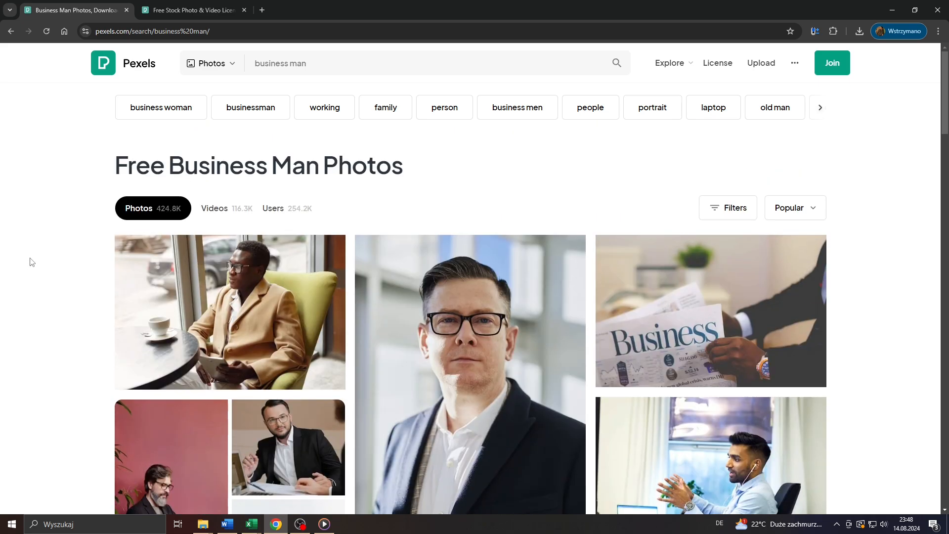
scroll(down, 3)
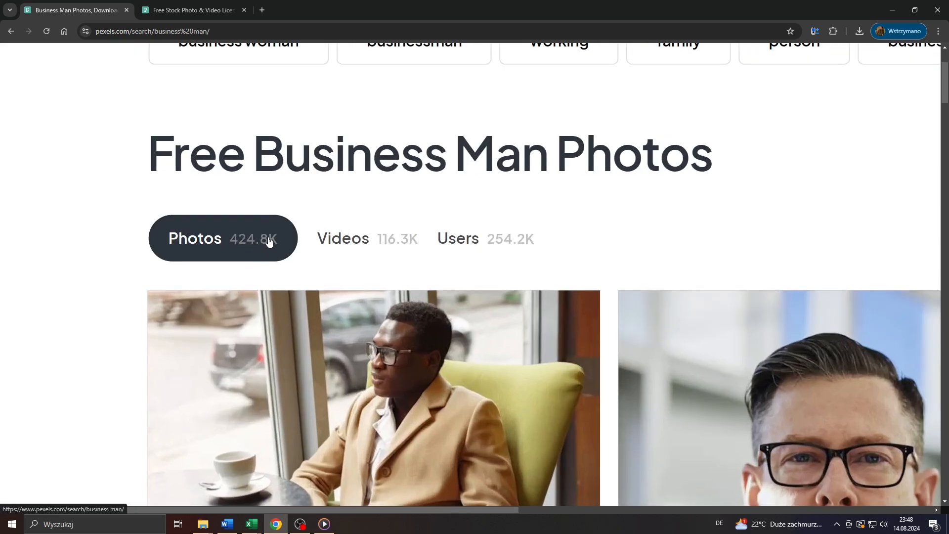
scroll(up, 3)
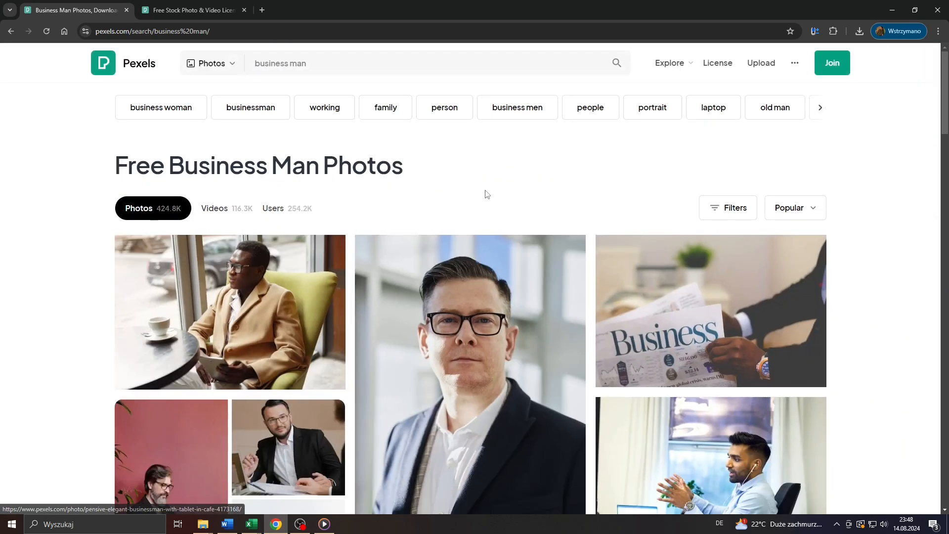
mouse_move(241, 279)
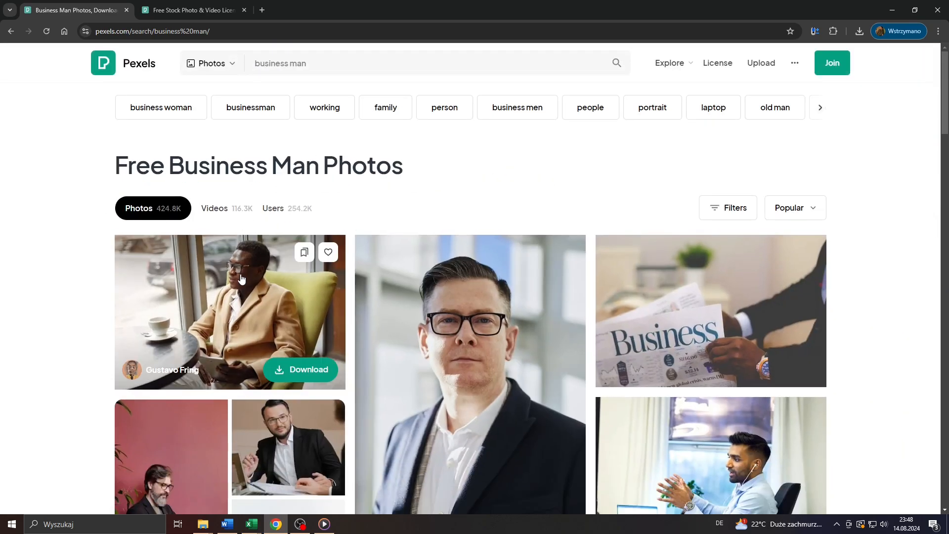
scroll(down, 3)
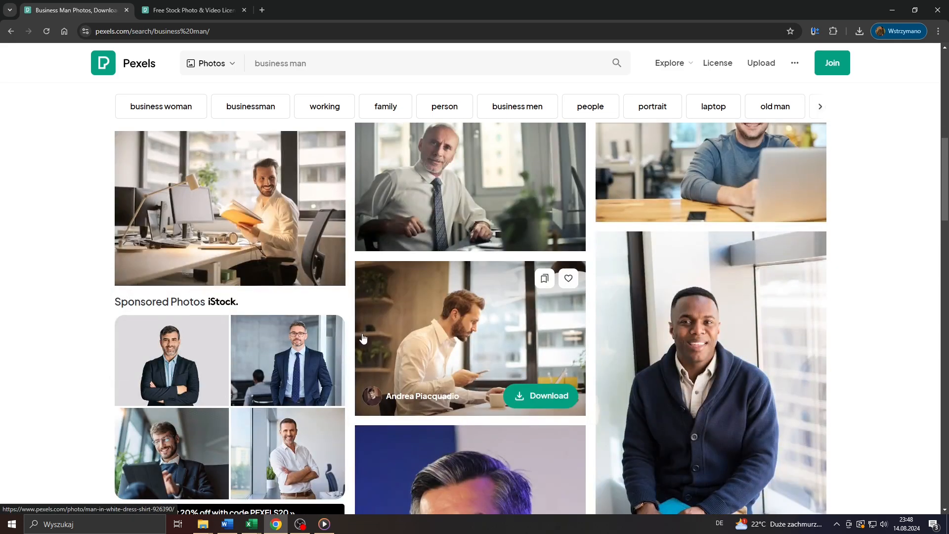
scroll(up, 3)
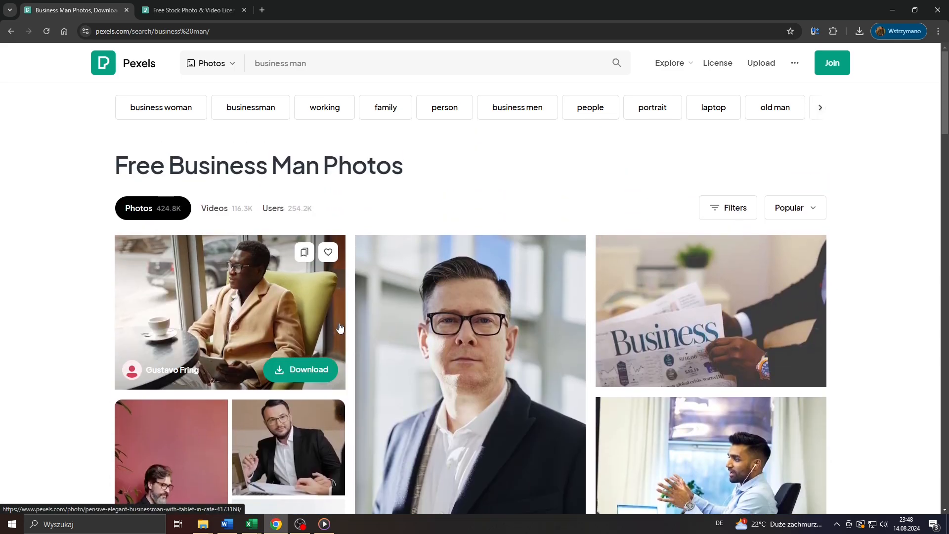
Step: View the Gustavo Fring cafe businessman photo, its 'More like this' section, and its download sizes
click(231, 311)
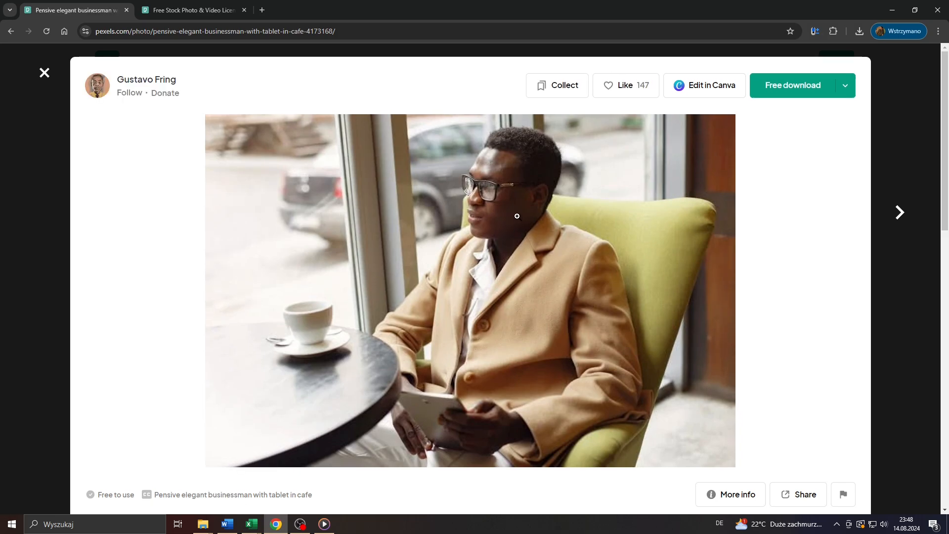
mouse_move(738, 187)
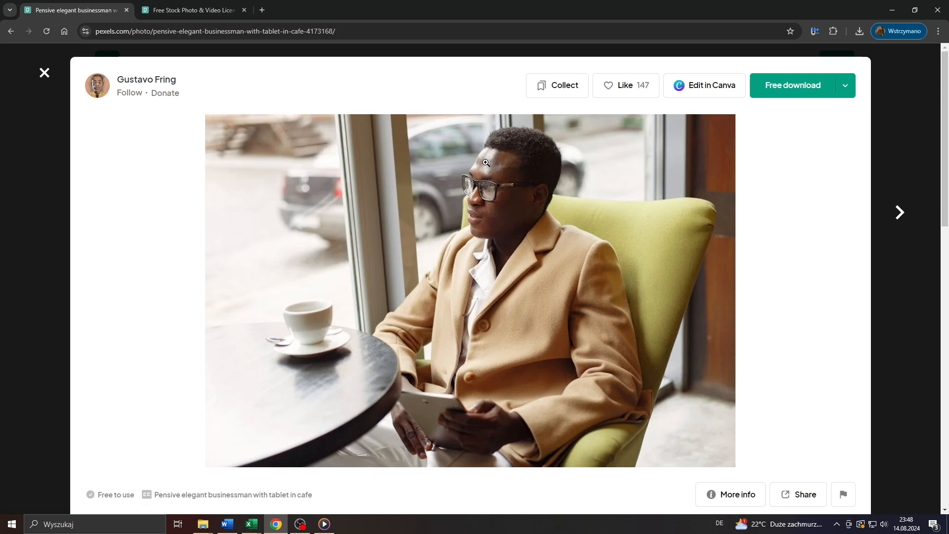
mouse_move(799, 99)
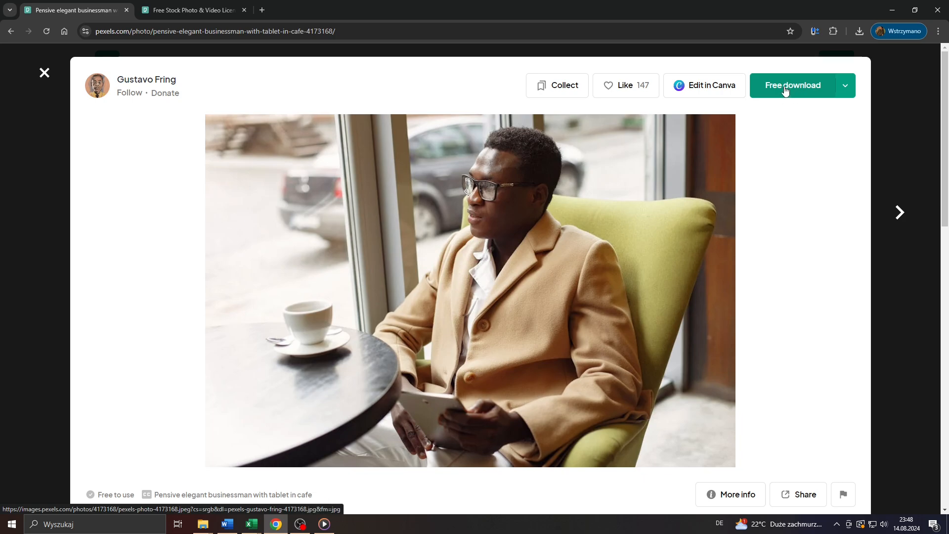
click(846, 85)
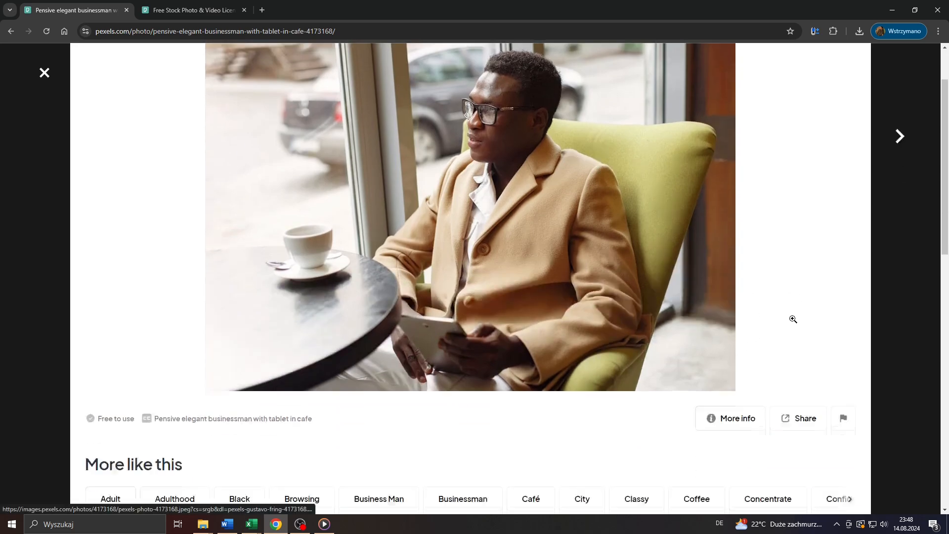
scroll(down, 3)
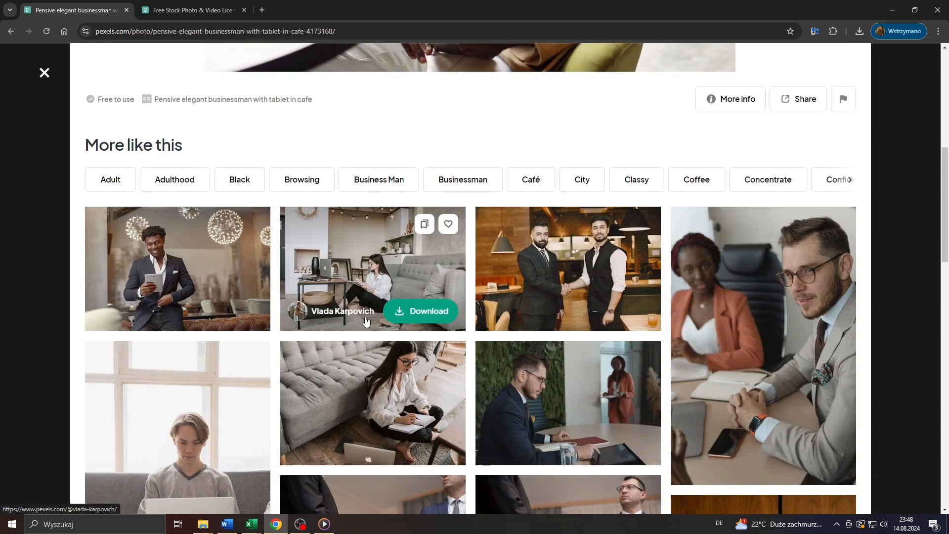
scroll(up, 3)
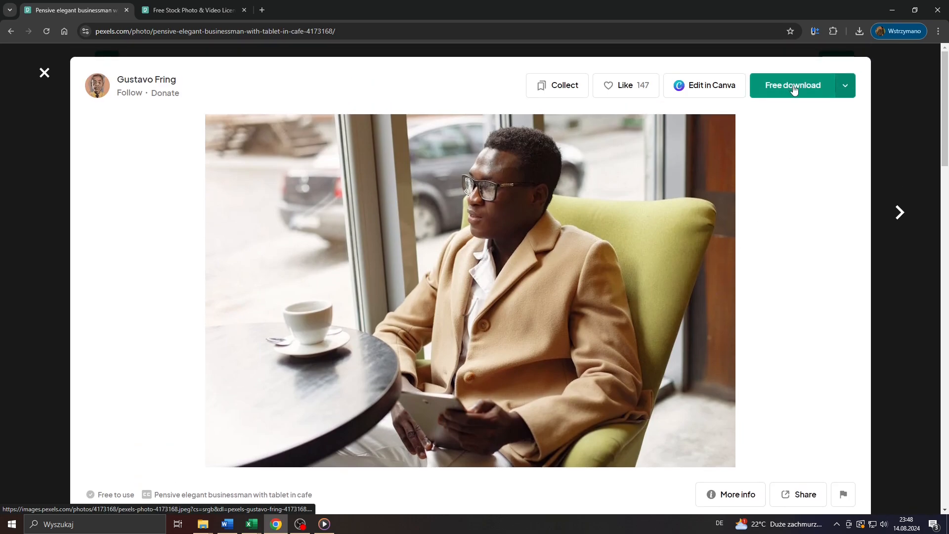
click(845, 86)
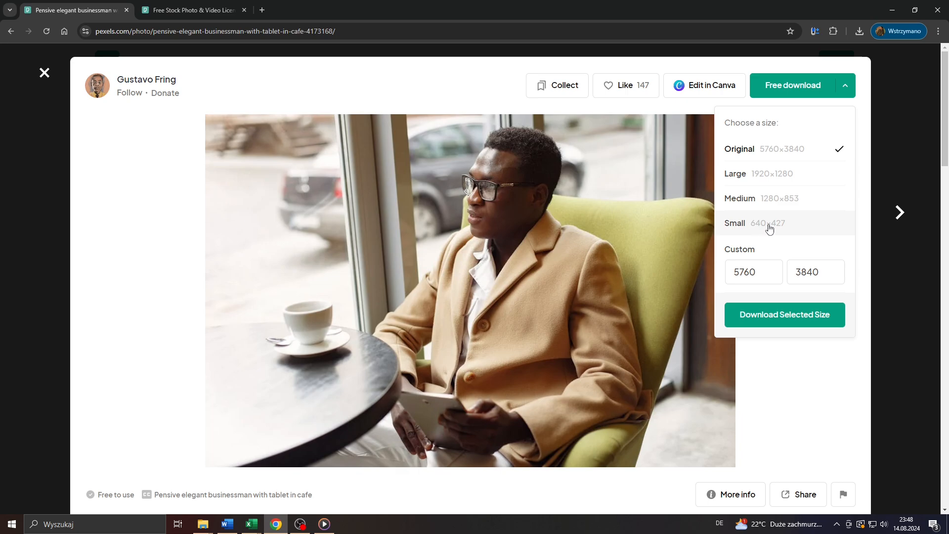
mouse_move(781, 153)
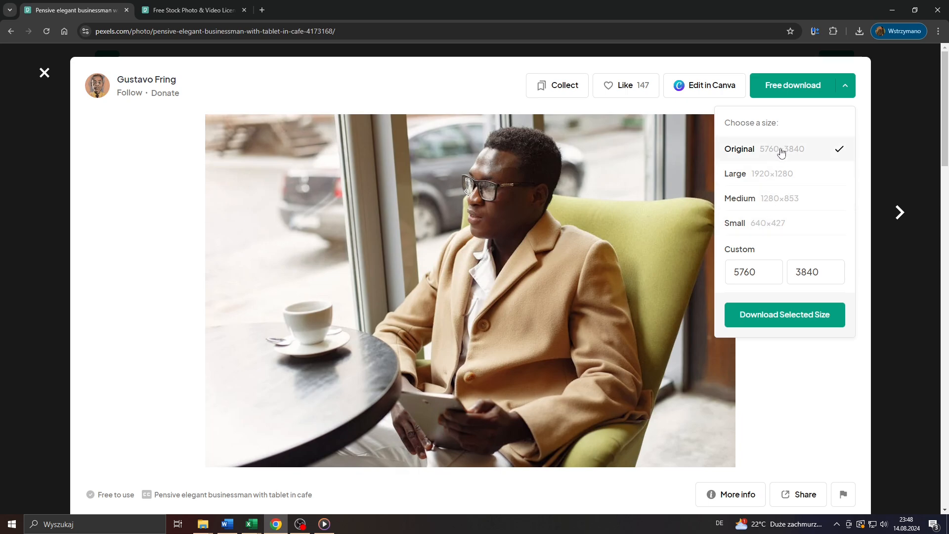
mouse_move(759, 199)
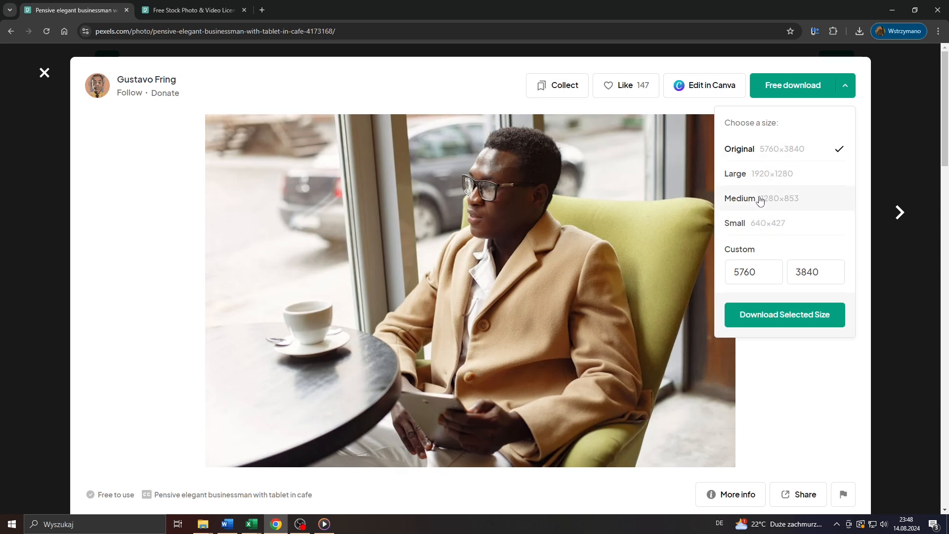
mouse_move(775, 204)
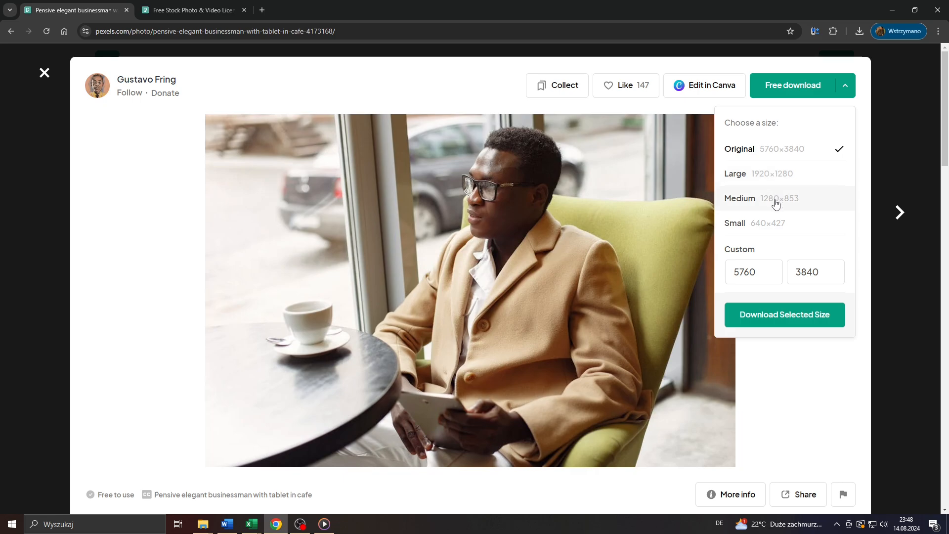
Step: Download the photo at Original 5760×3840 size, dismiss the Say Thanks popup, and view its license terms
click(735, 174)
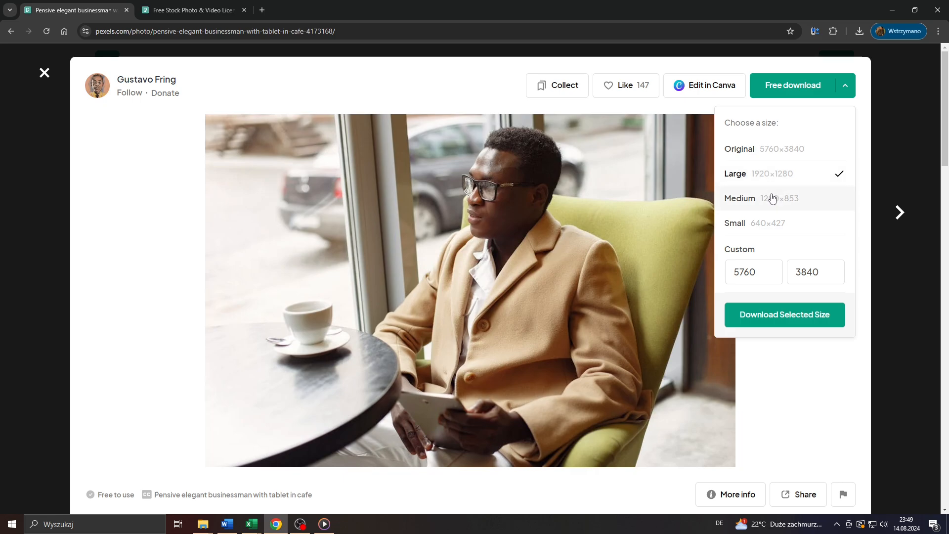
click(739, 148)
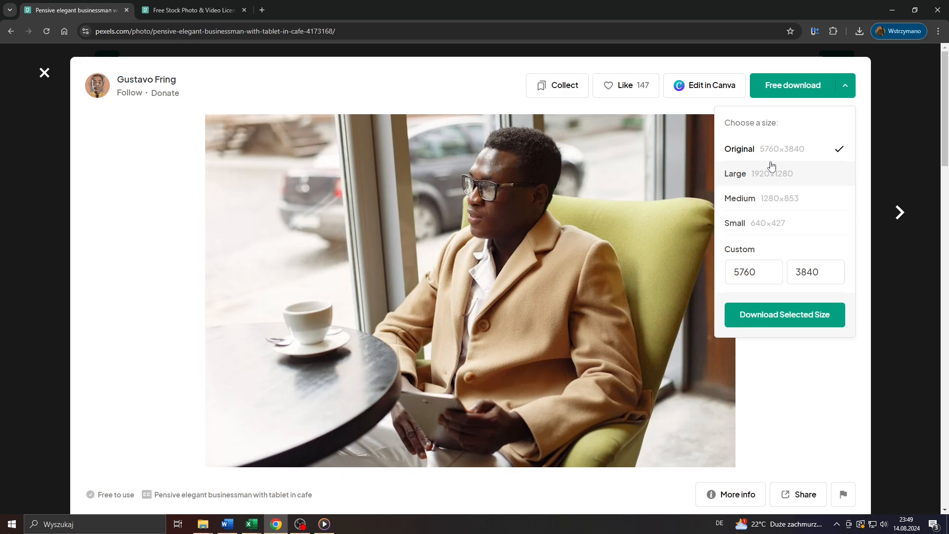
mouse_move(787, 310)
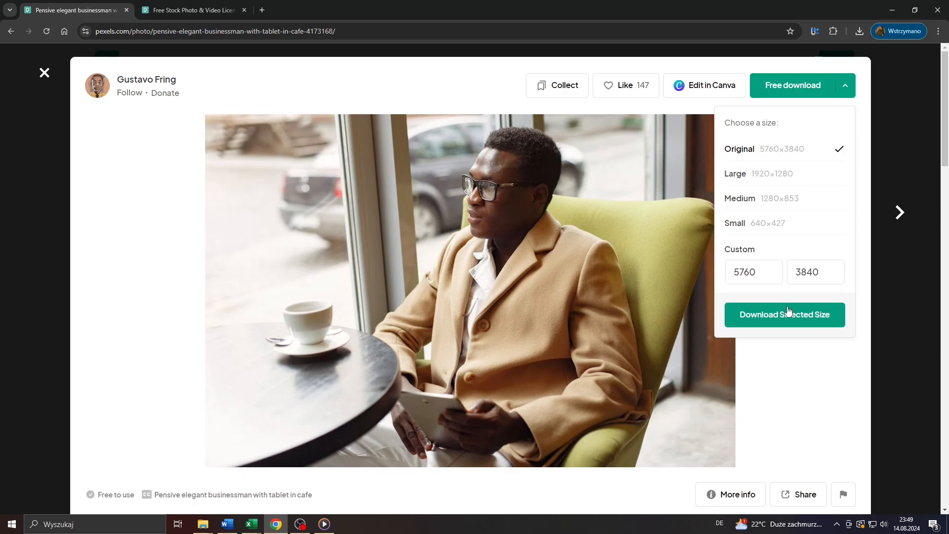
click(784, 315)
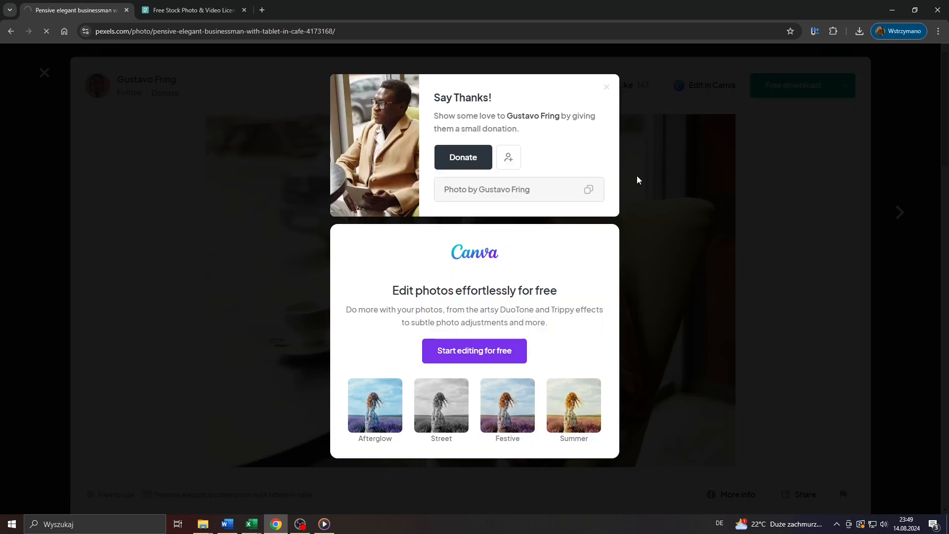
click(606, 87)
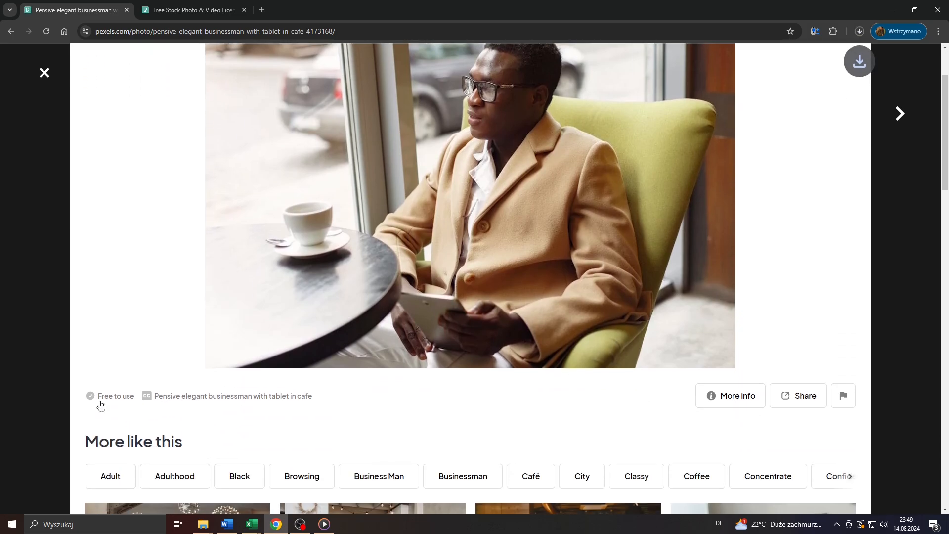
click(115, 396)
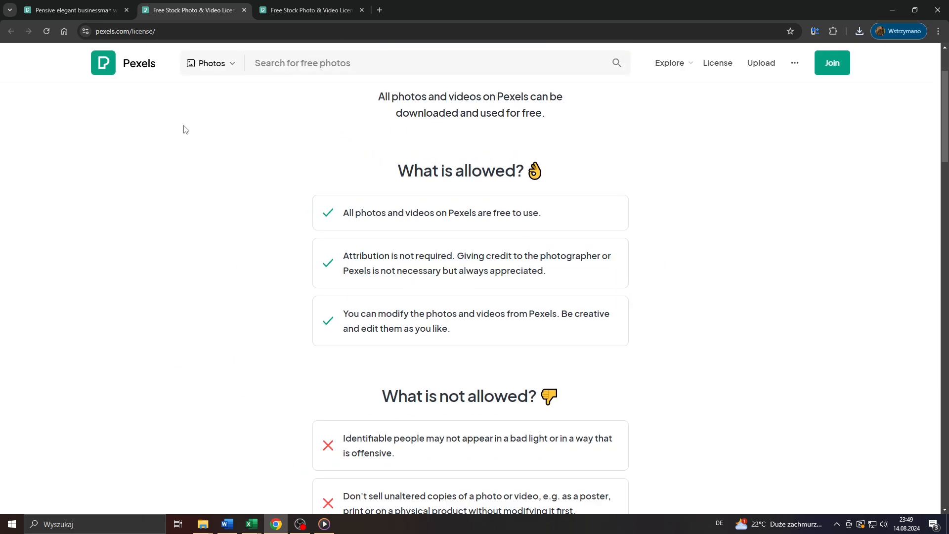
Step: Switch back from the License tab to the cafe businessman photo page
click(73, 10)
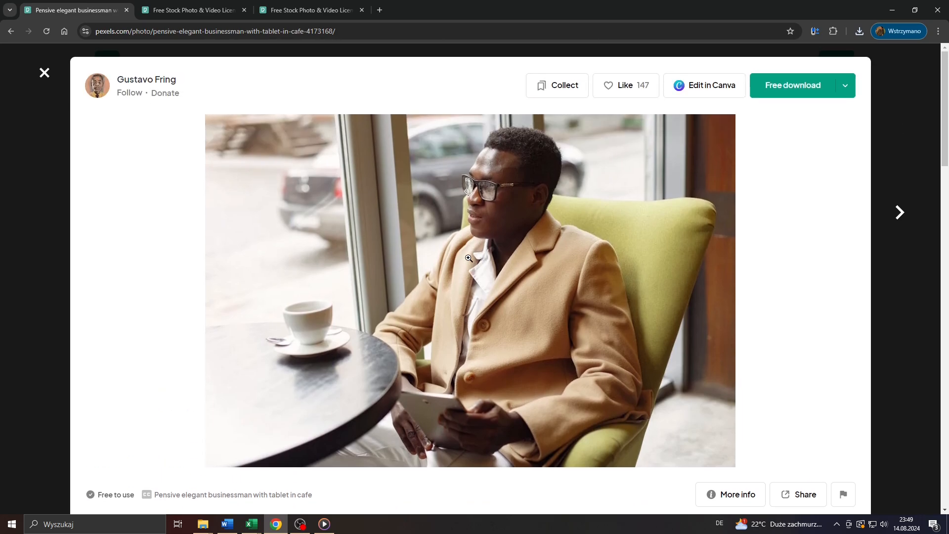
mouse_move(322, 508)
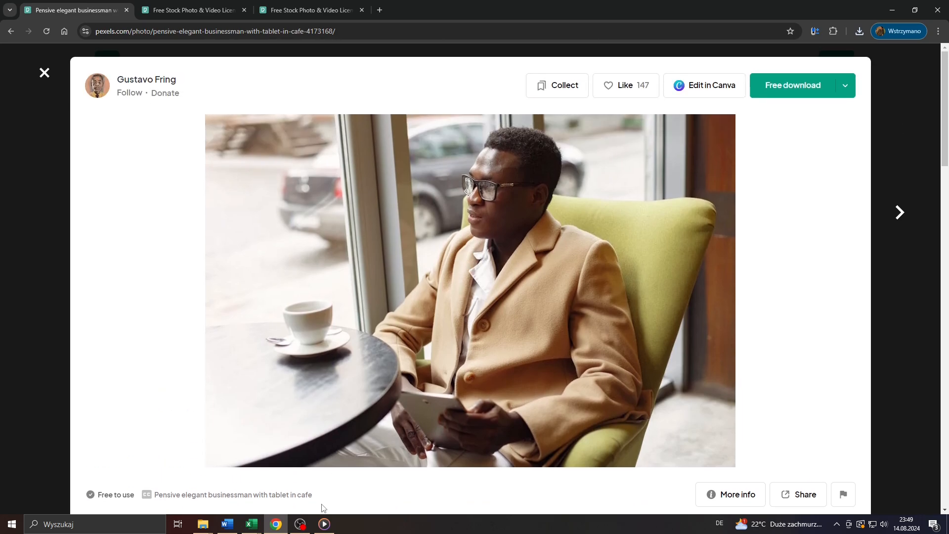